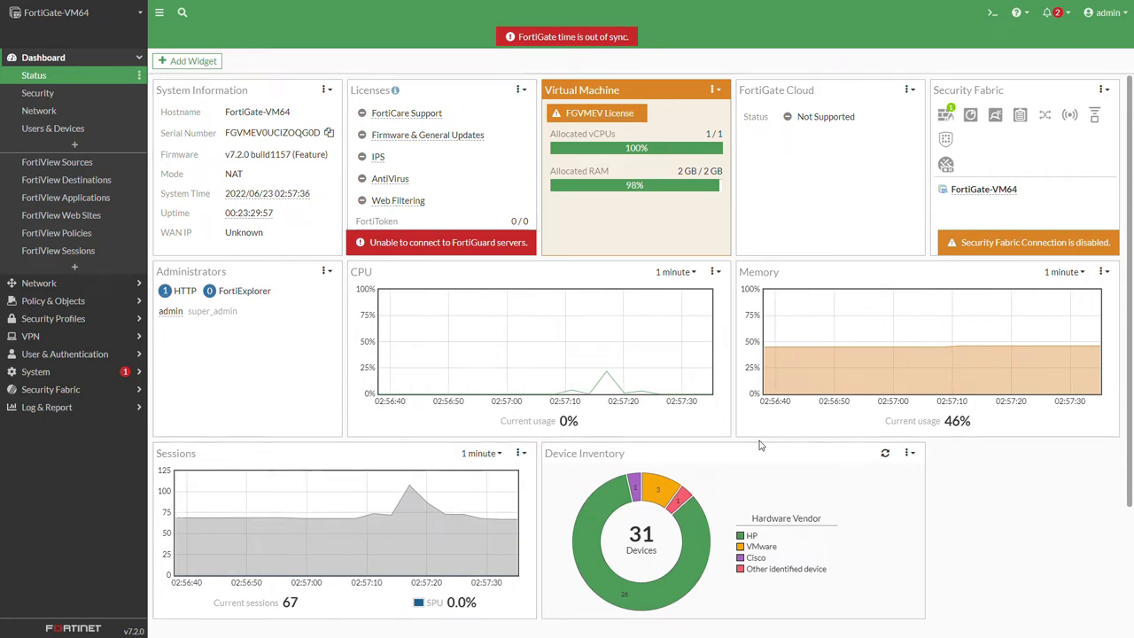
mouse_move(645, 590)
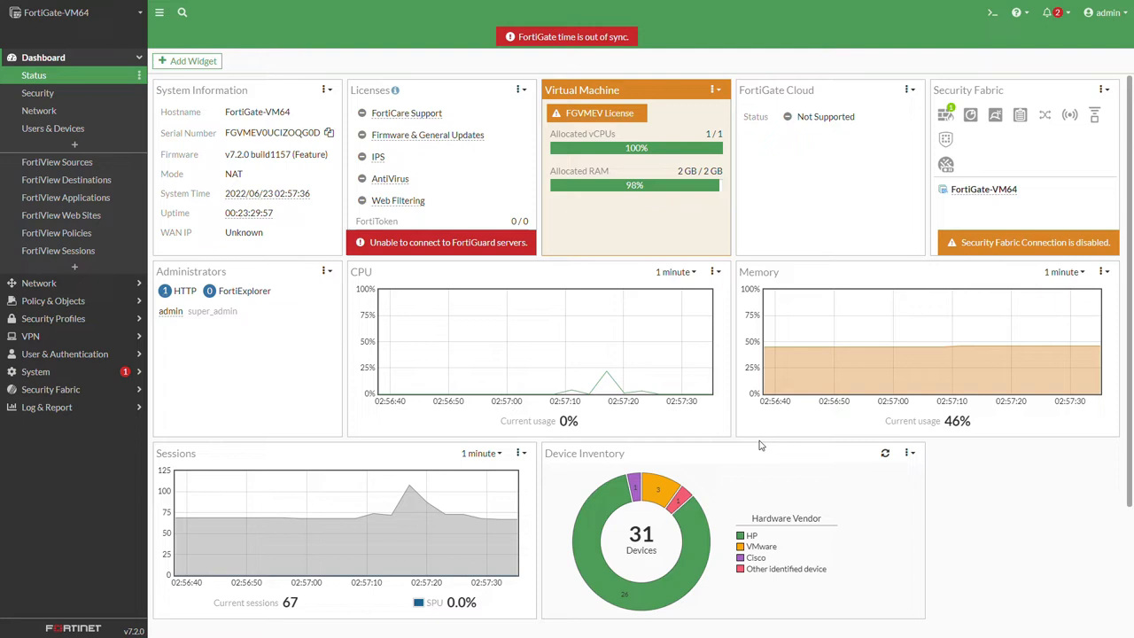
mouse_move(614, 469)
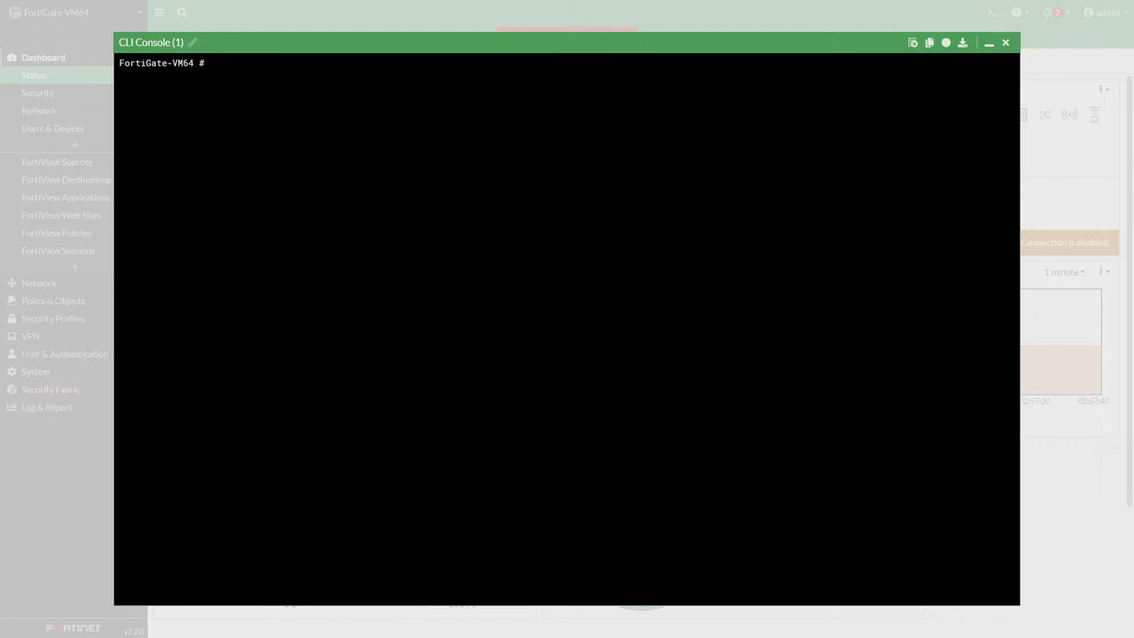
Run 'diag sys top' in the CLI console to list live processes
type("diag sy")
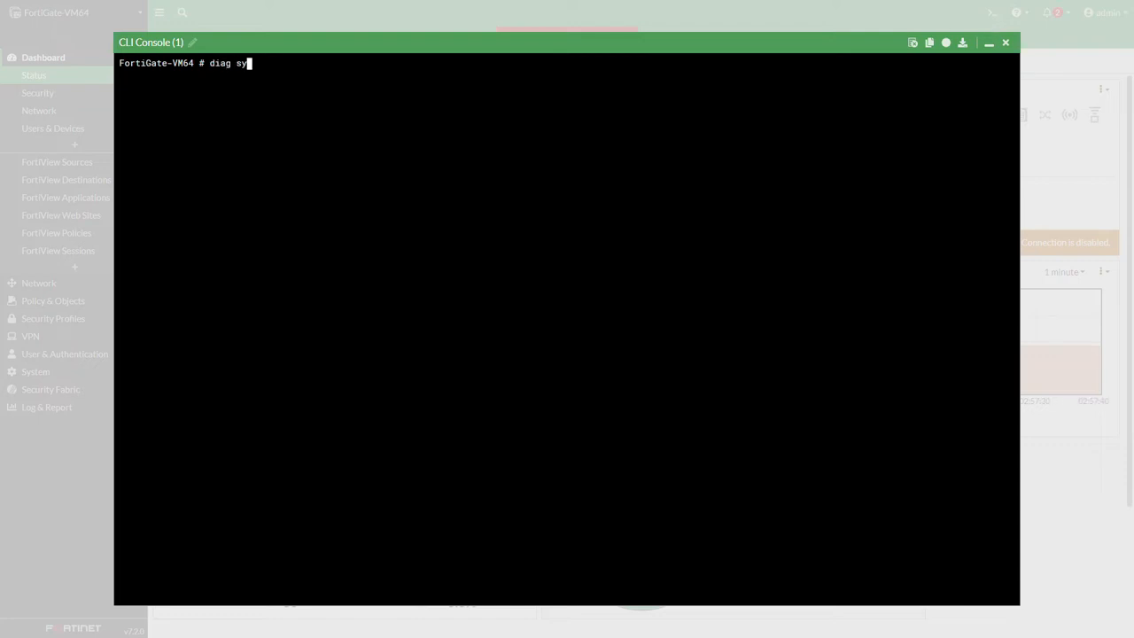
type("s top")
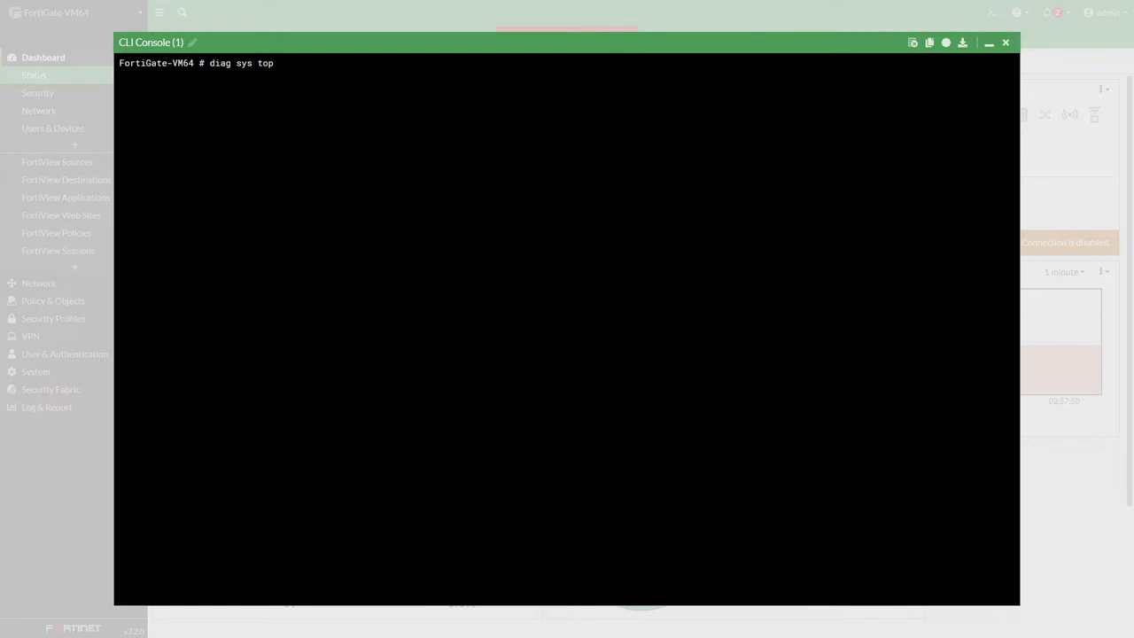
key("Return")
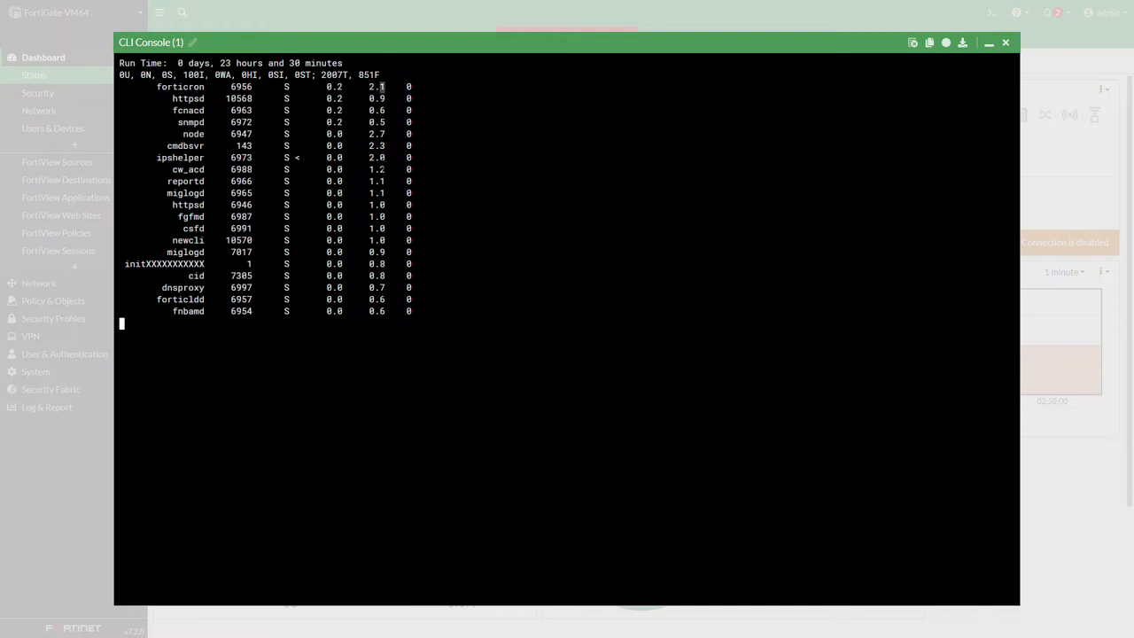
Minimize the console and open System > Process Monitor from the admin menu
left_click(989, 42)
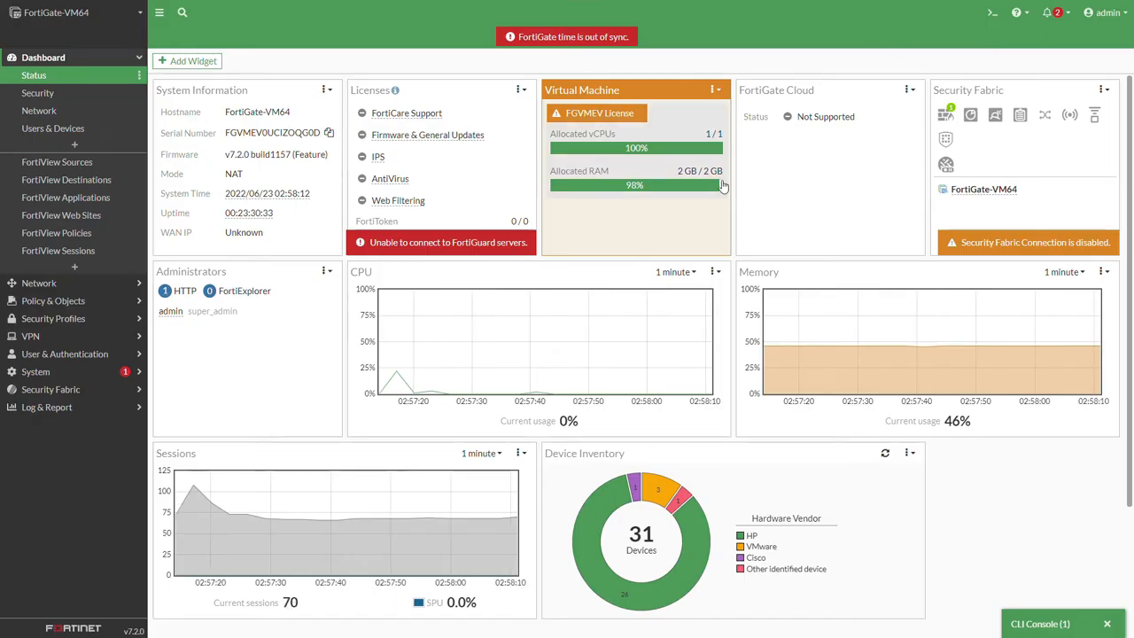
left_click(1110, 11)
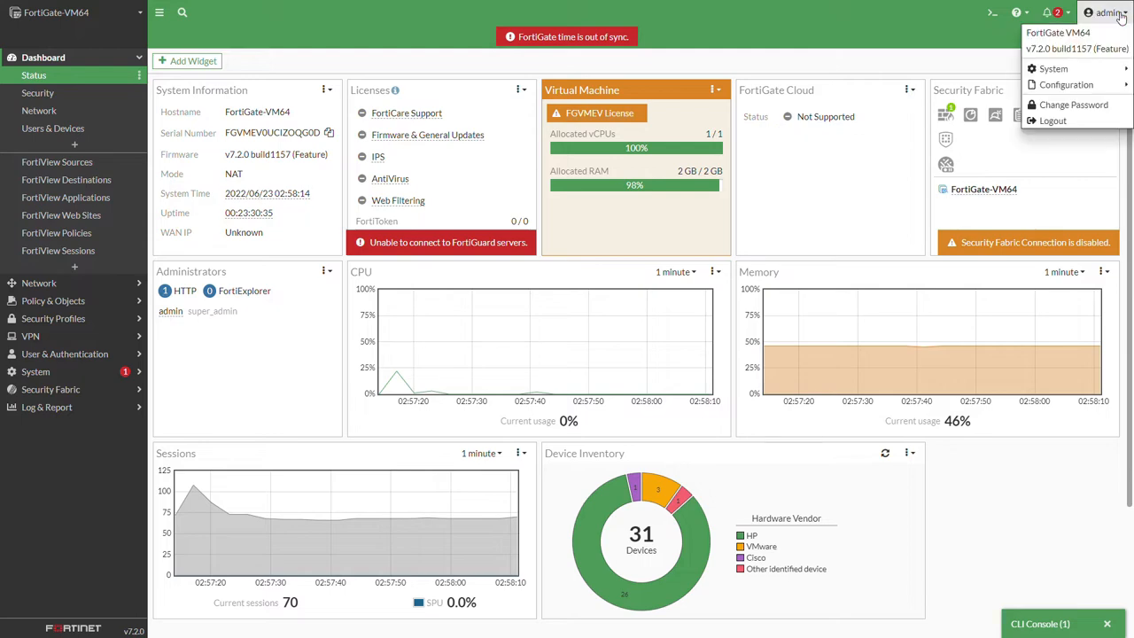
left_click(1053, 68)
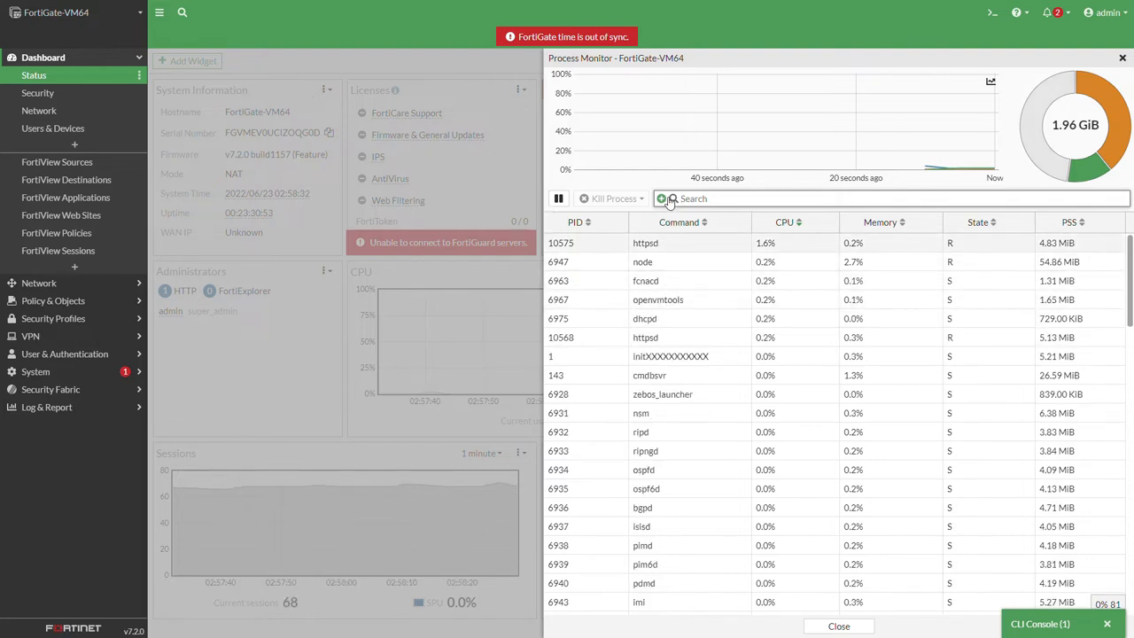
Filter processes by Command = httpsd and select the PID 10575 row
left_click(662, 198)
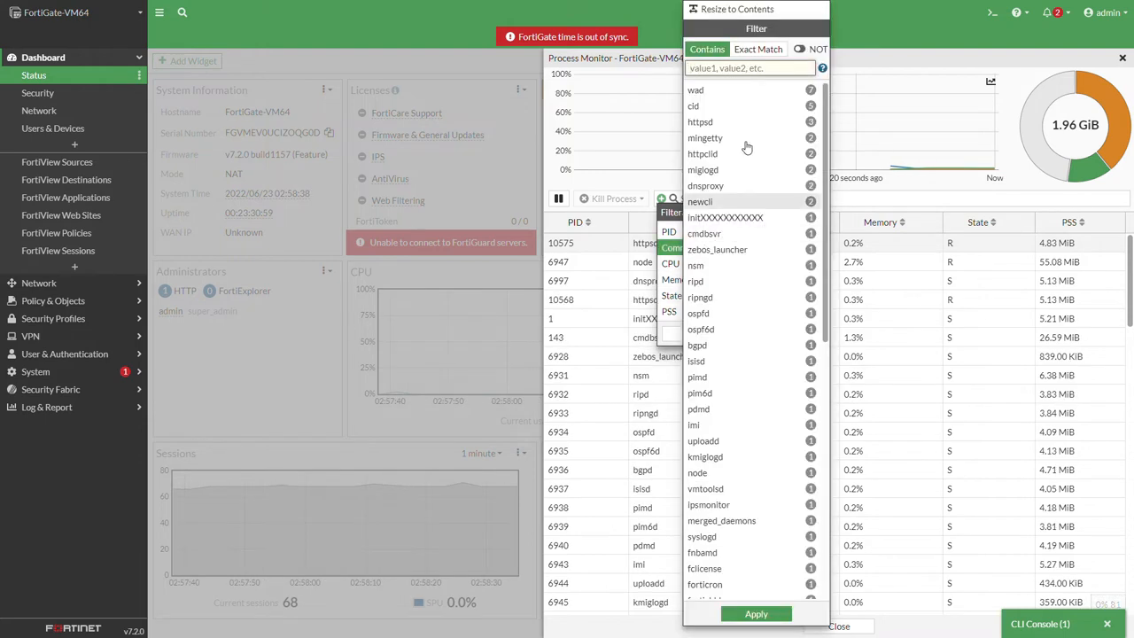
mouse_move(726, 429)
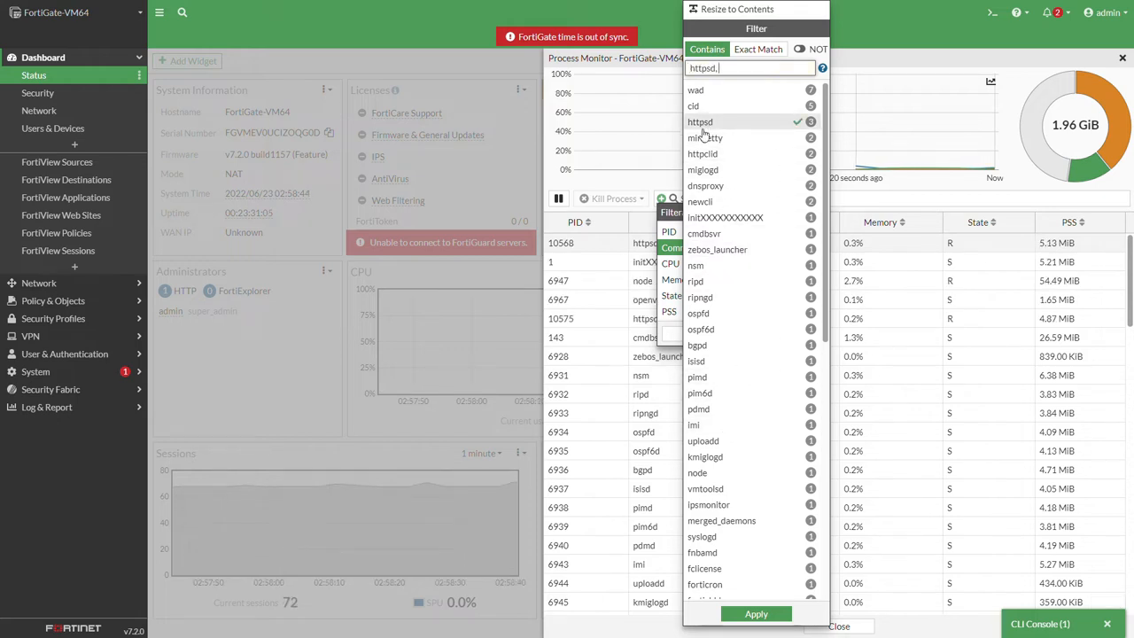
left_click(755, 613)
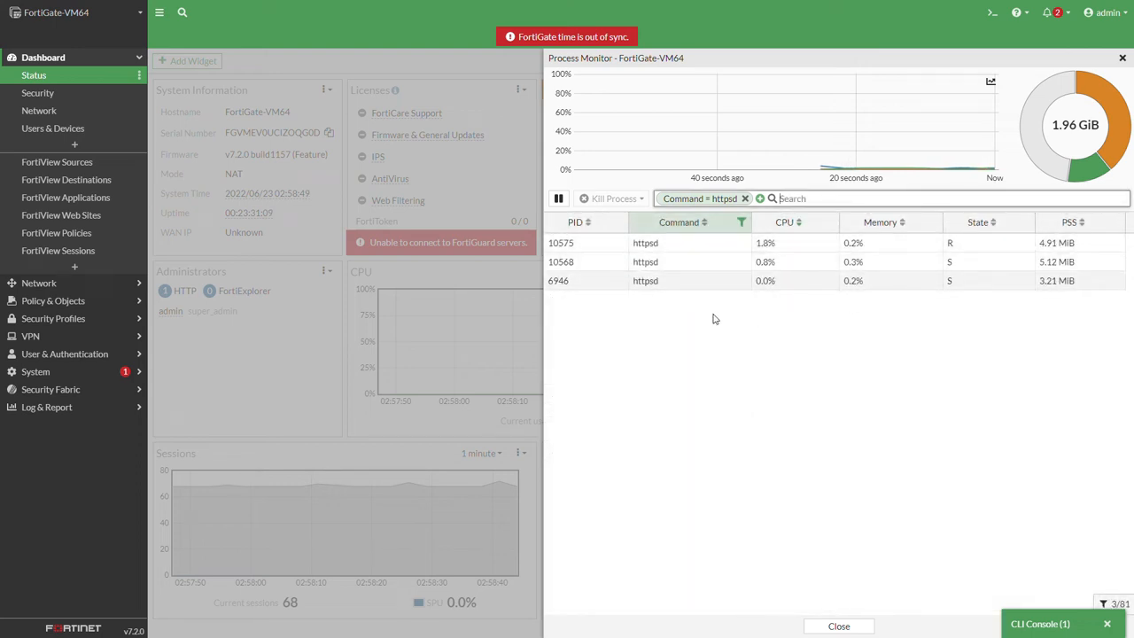
left_click(558, 198)
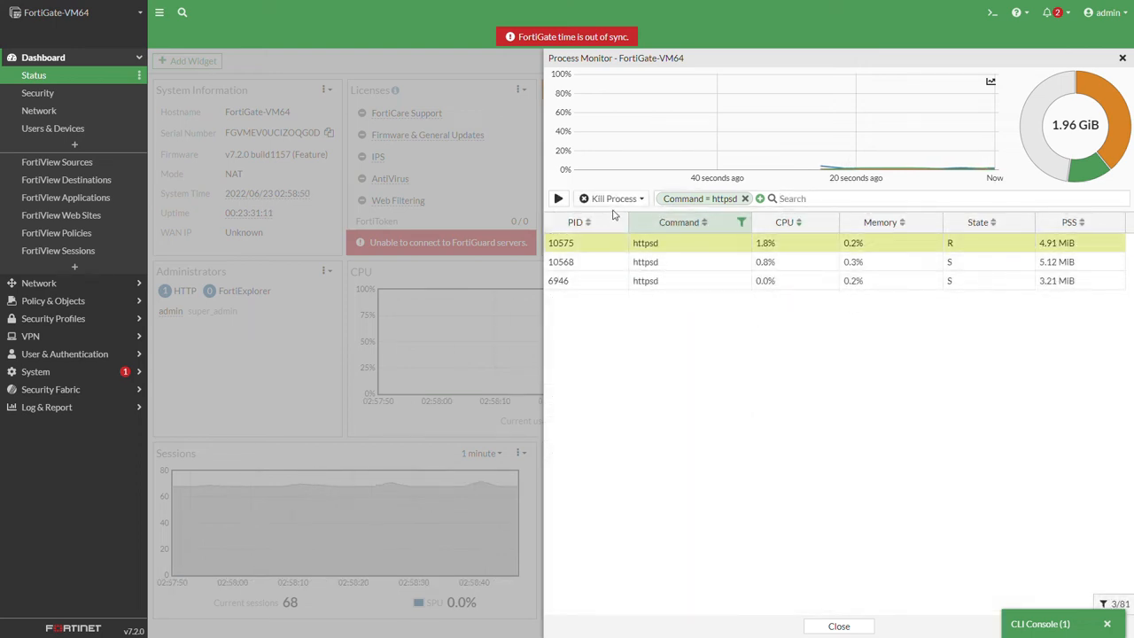
Check the Kill Process options, remove the httpsd filter, and scroll the full list
left_click(614, 198)
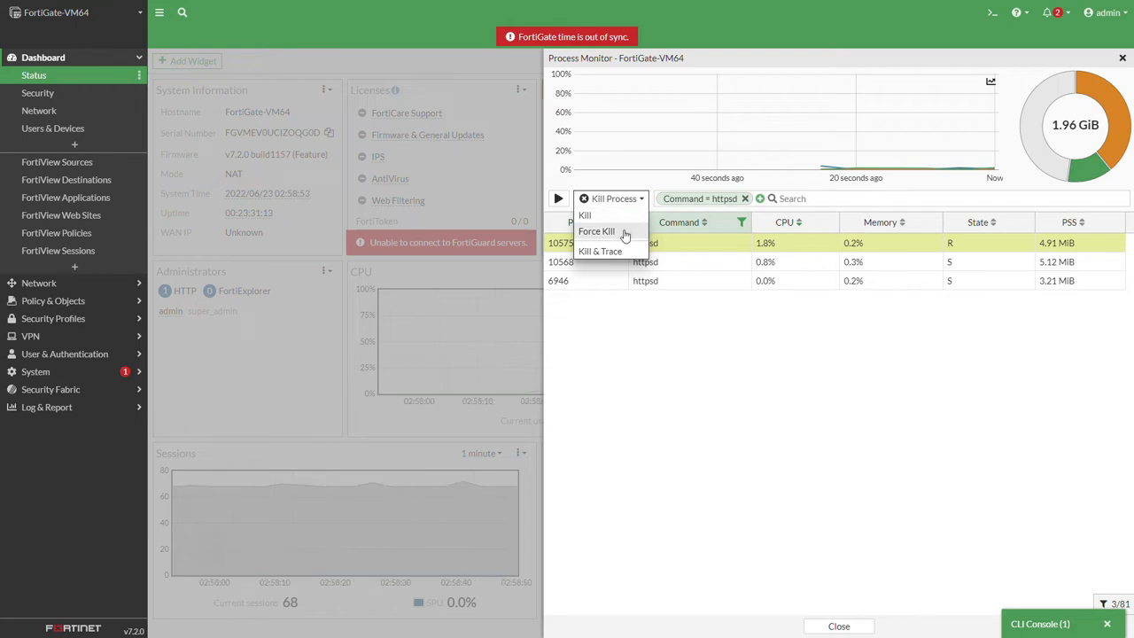
mouse_move(668, 335)
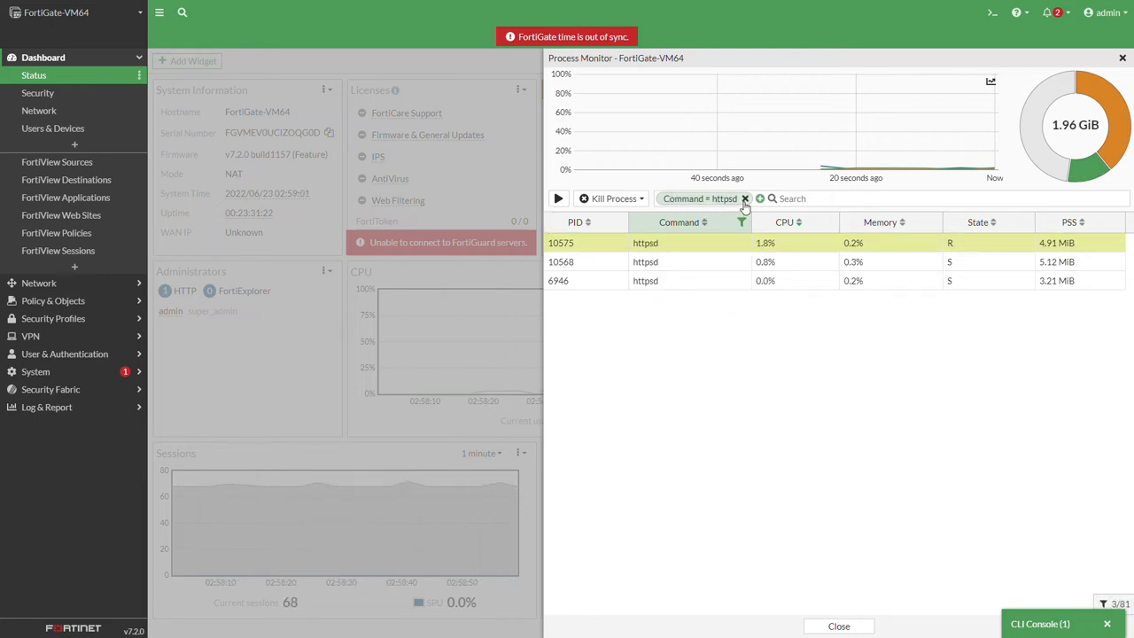
left_click(745, 199)
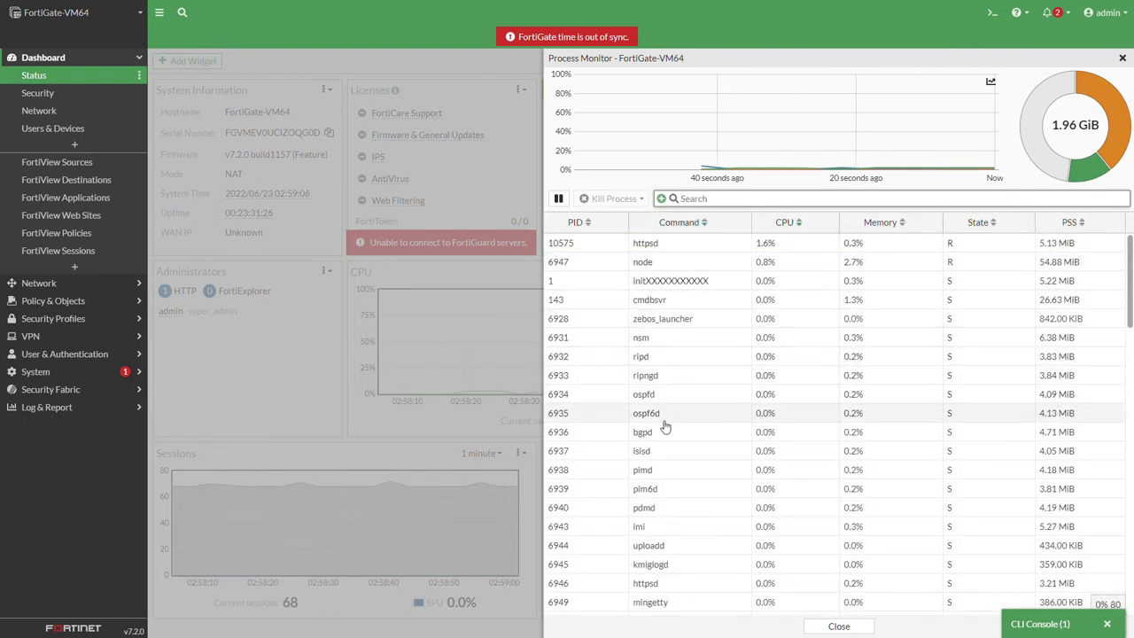
scroll("down", 3)
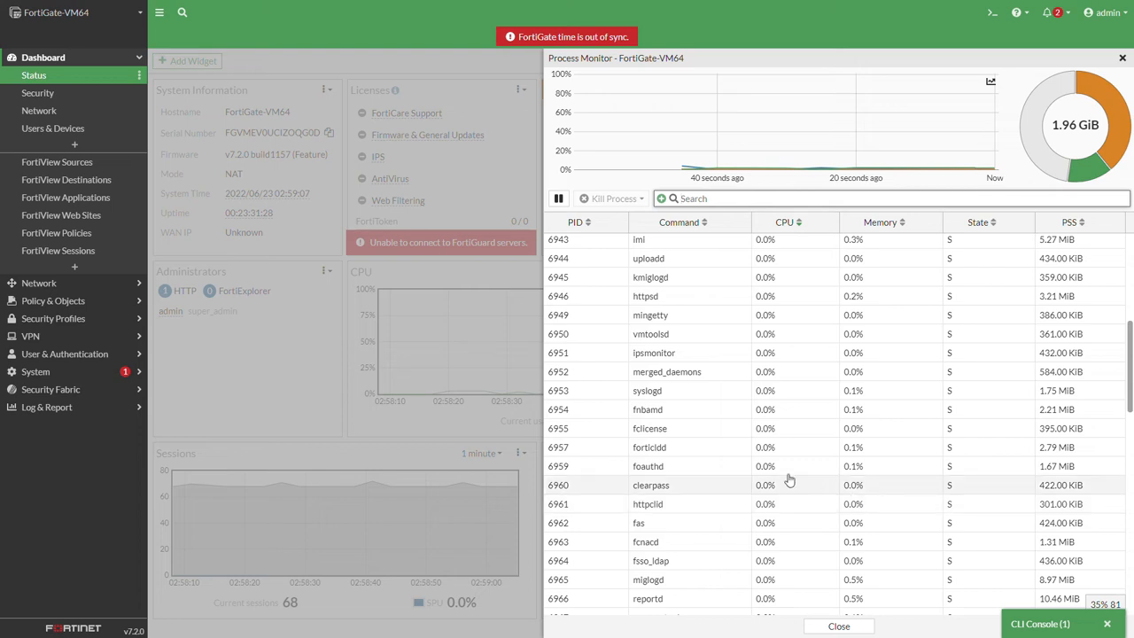
Kill & Trace the forticldd process (PID 6957) to show its crash log
left_click(598, 447)
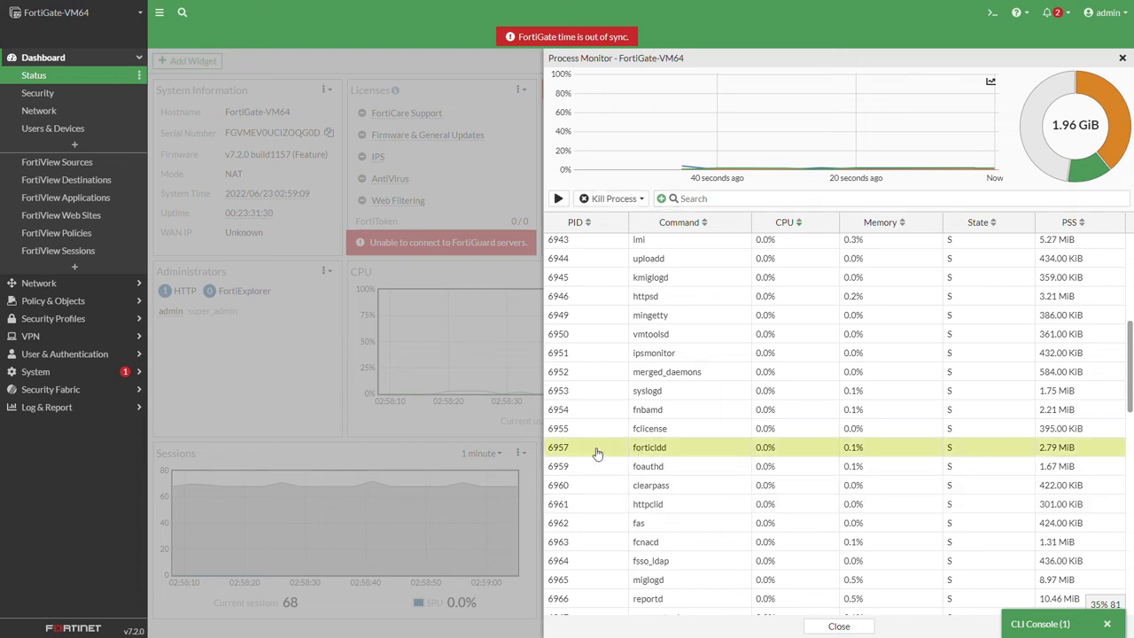
mouse_move(830, 453)
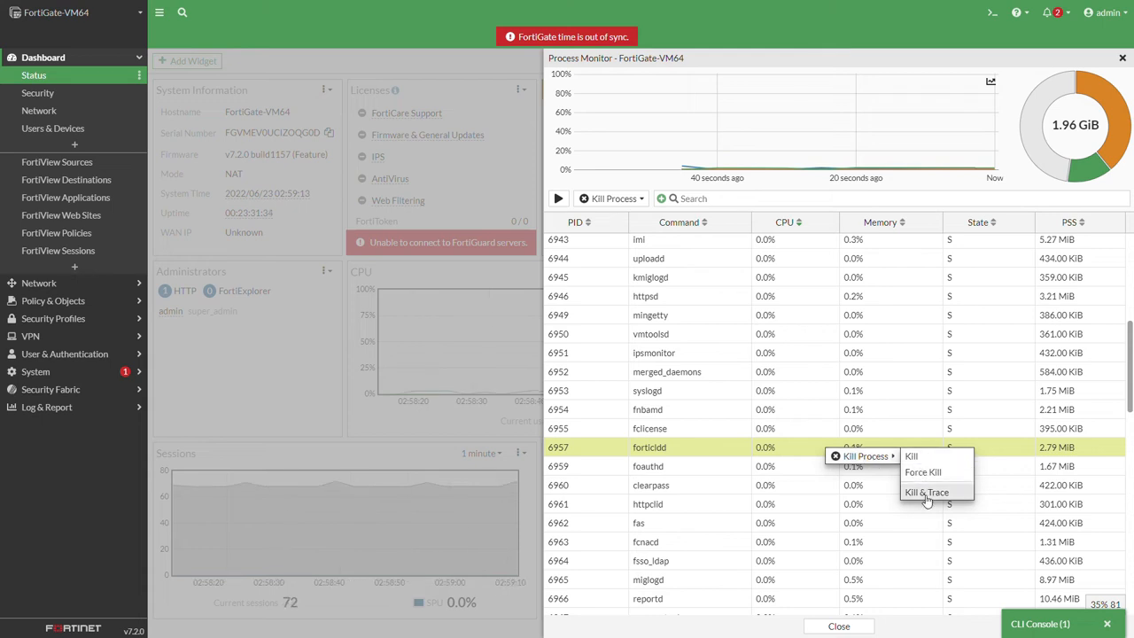
left_click(926, 492)
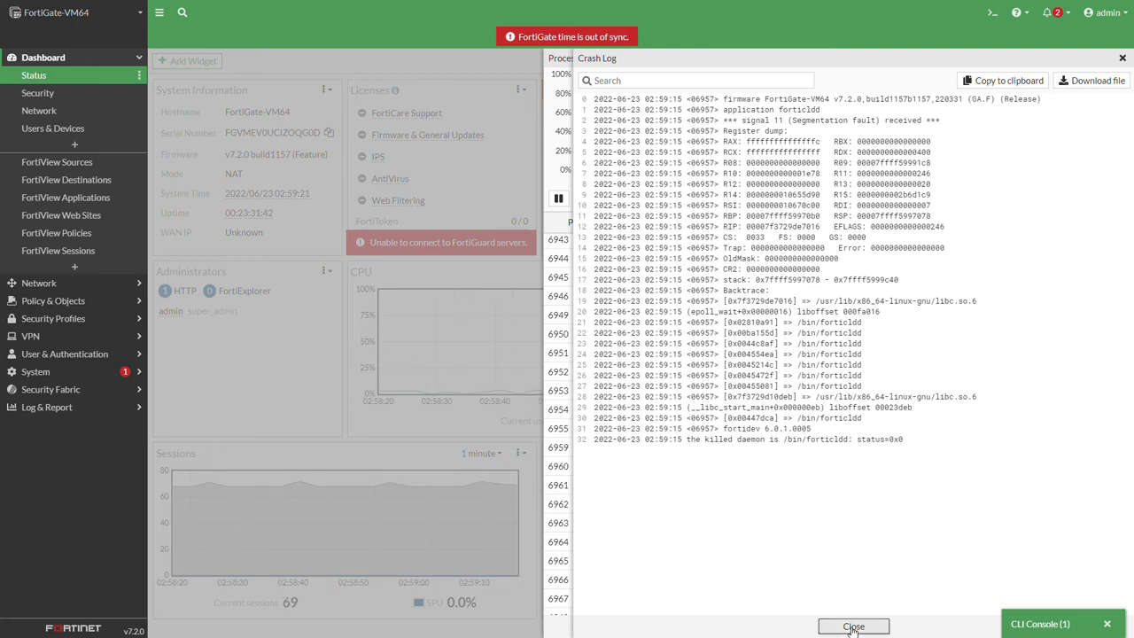
Close the crash log and resume live updates of the process list
left_click(853, 626)
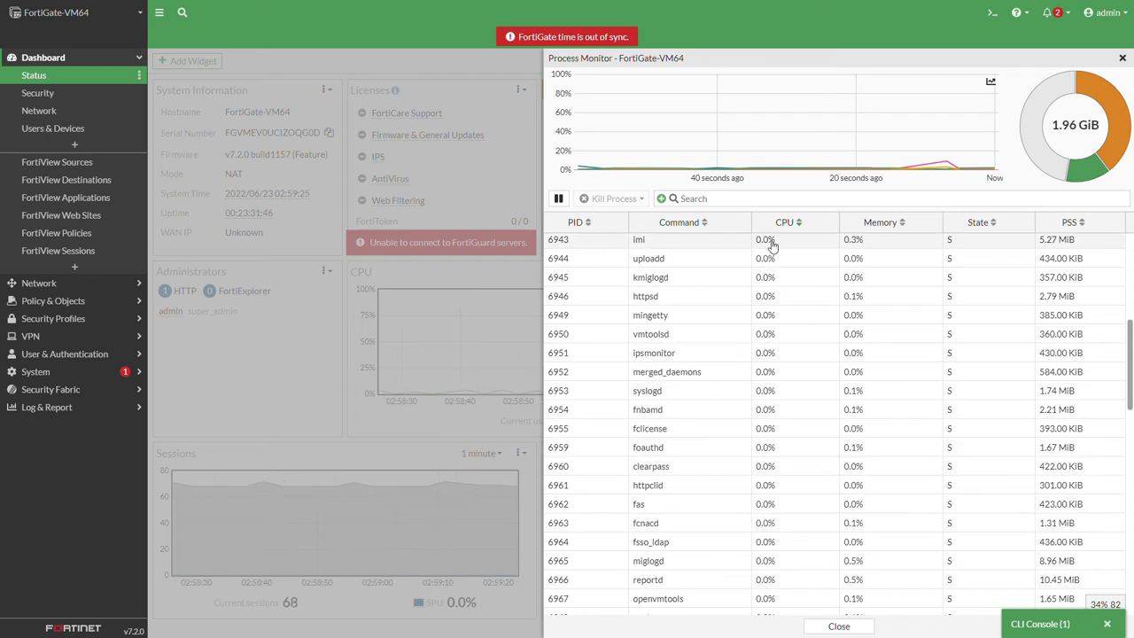
left_click(558, 198)
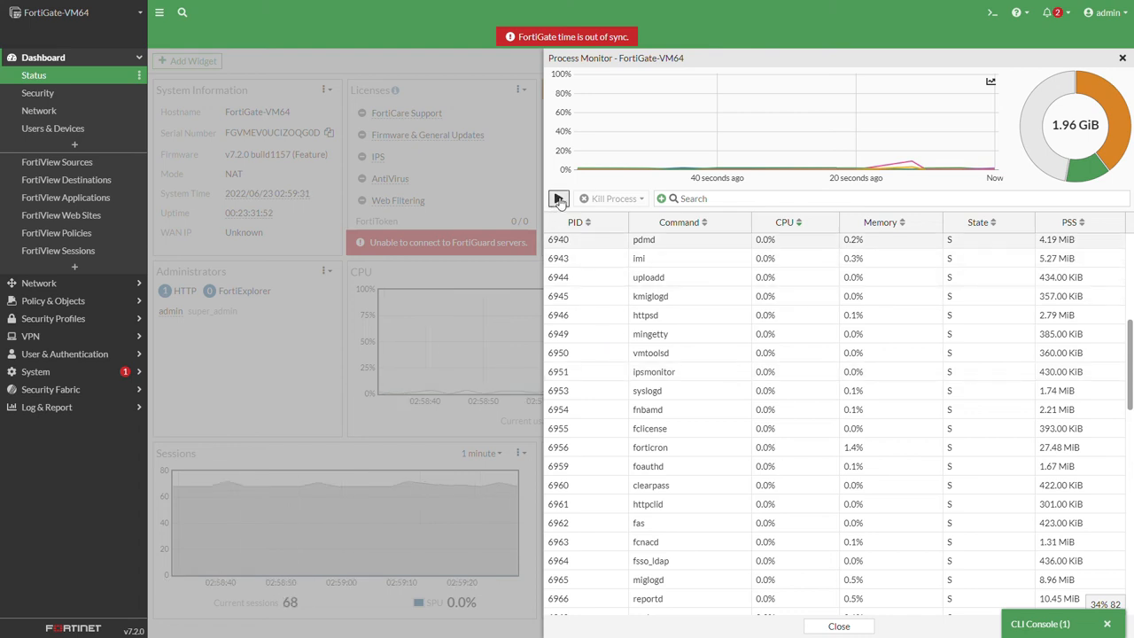
left_click(558, 199)
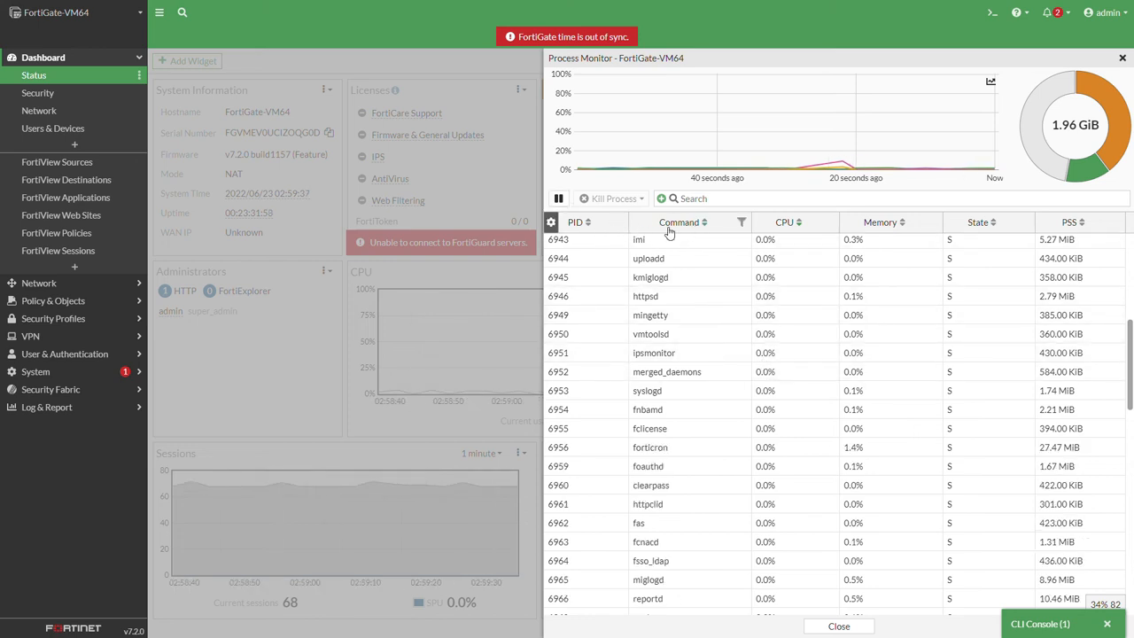
Add a Memory column filter to the Process Monitor search bar
left_click(740, 222)
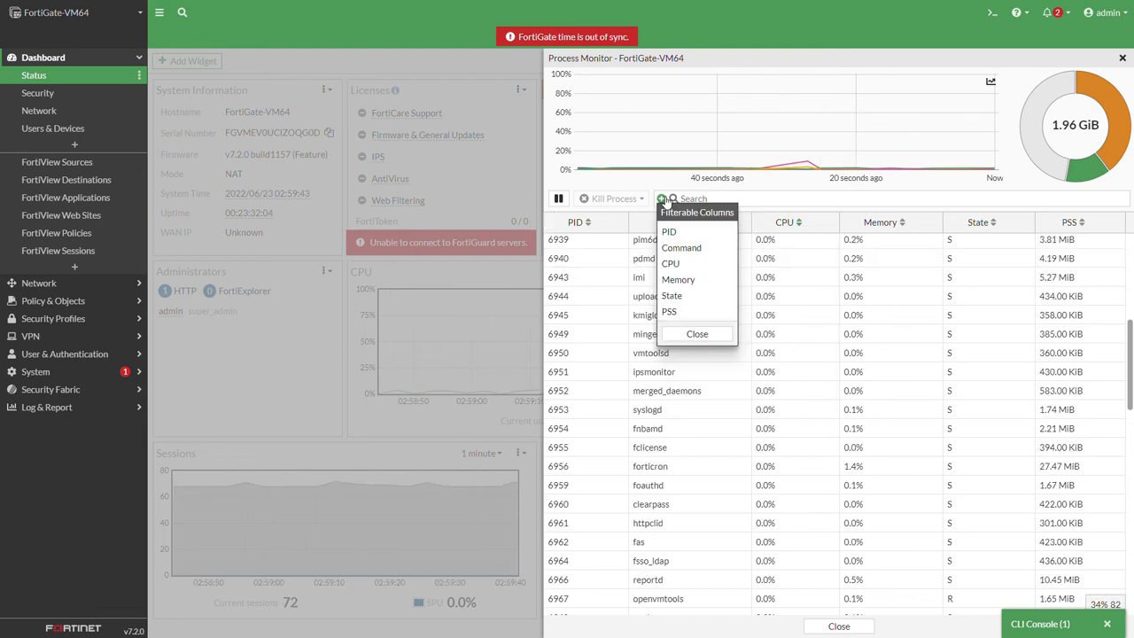
left_click(678, 279)
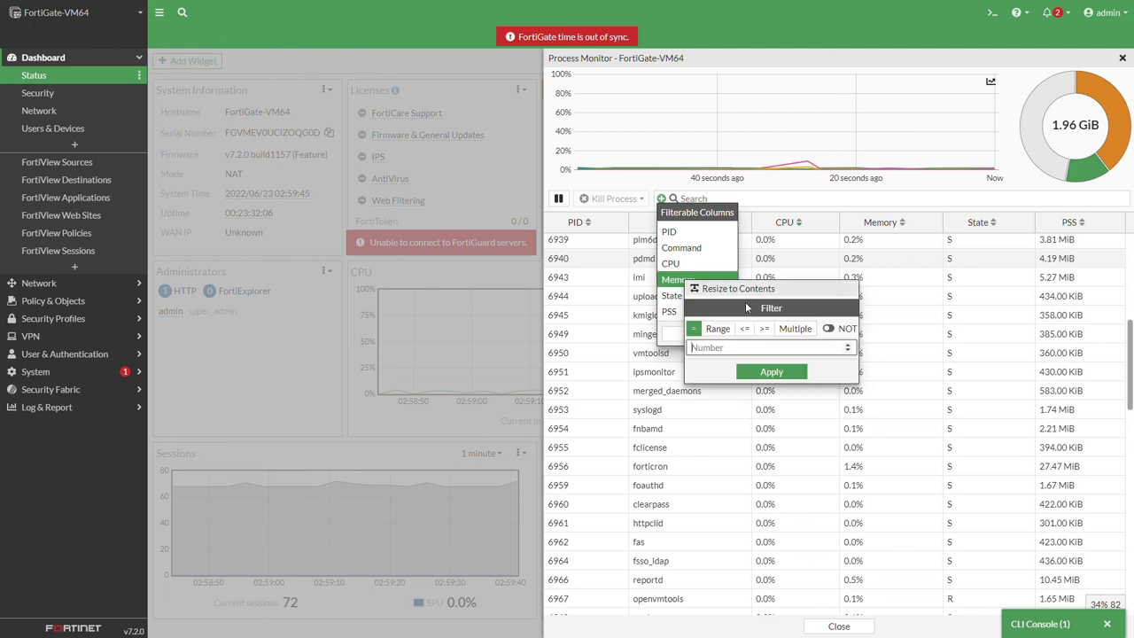